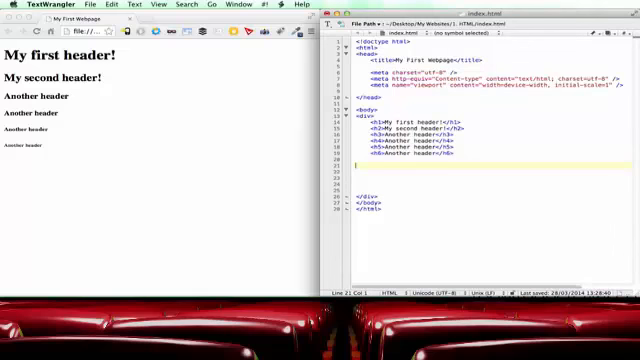
Type 'Testing 123' below the h6 header and start a new line.
type("Tesing")
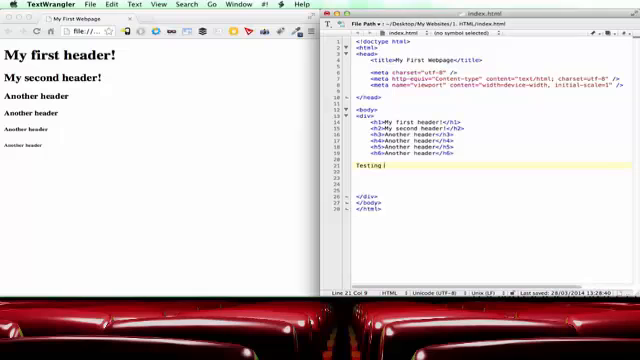
type("123")
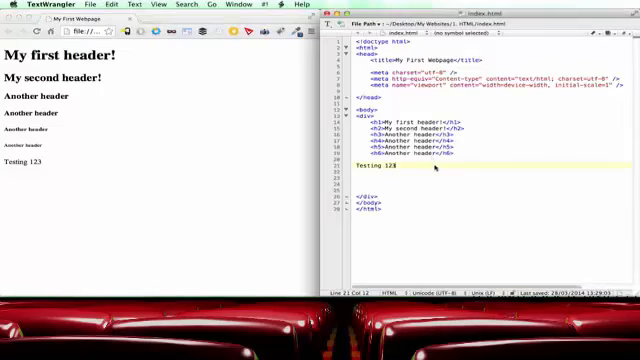
key("return")
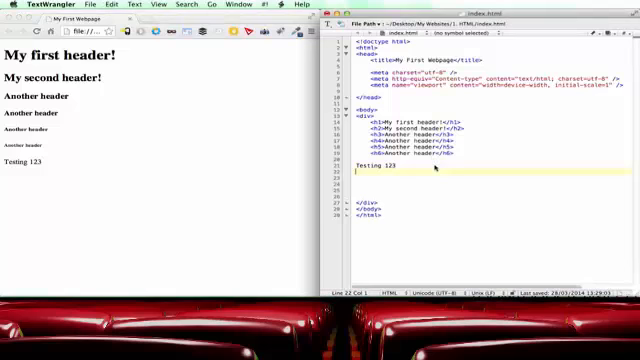
Add the lines 'A second line' and 'some more text', then delete the loose text.
type("A A")
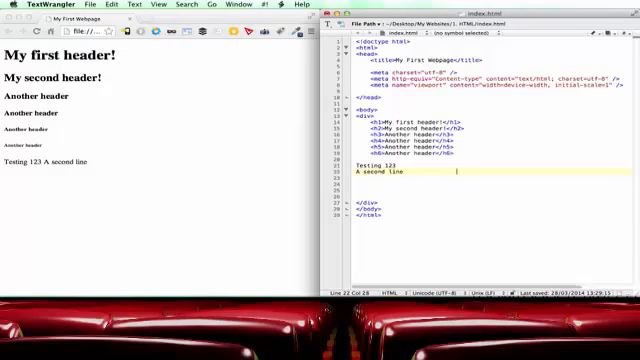
type("some more")
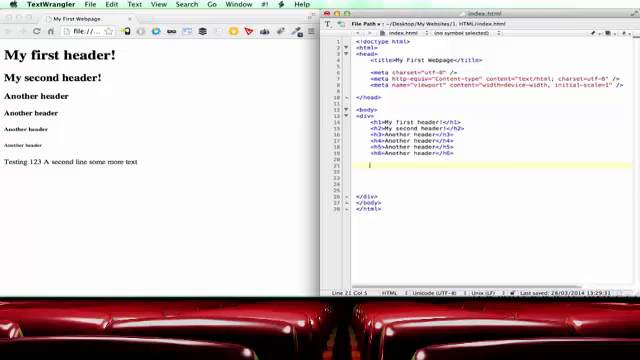
Wrap 'My first line goes here.' in <p> tags below the headers.
type("<p>My first line goes here.</p>")
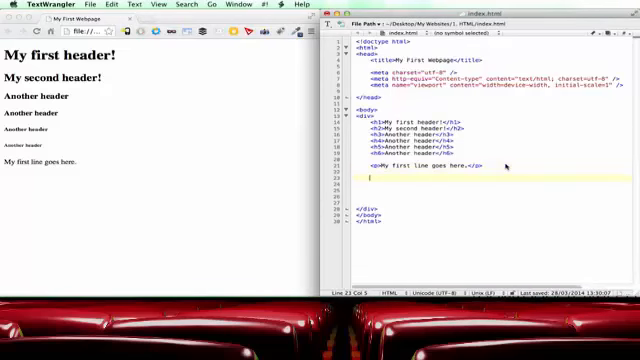
Type '<p>A second line here.</p>' beneath the first paragraph.
type("<p>")
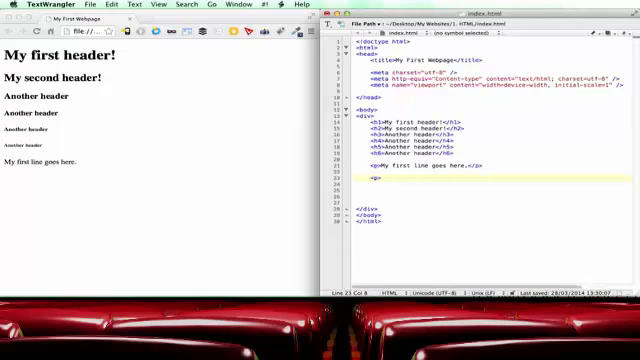
type("A second line h")
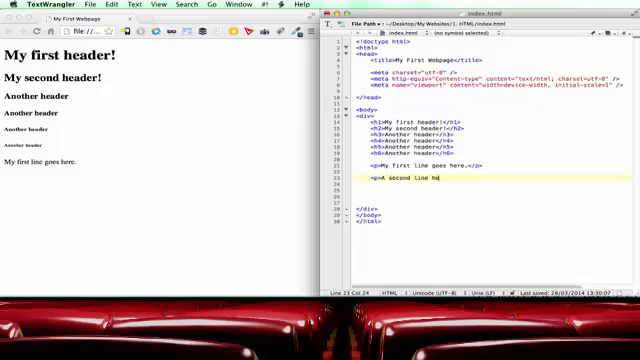
type("ere.</p>")
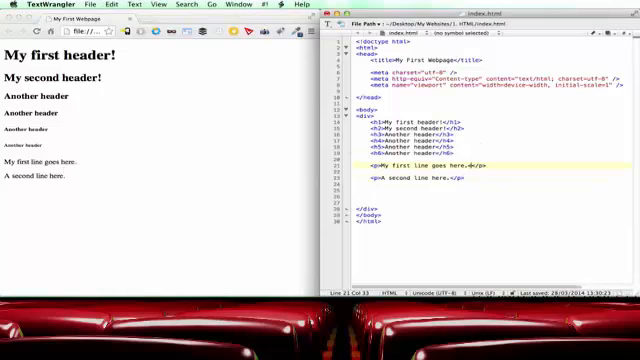
Type '<br />' after 'here.' in the first paragraph.
type("<br /> <")
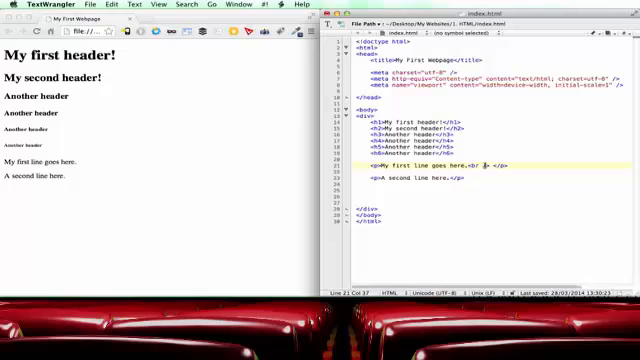
type("/")
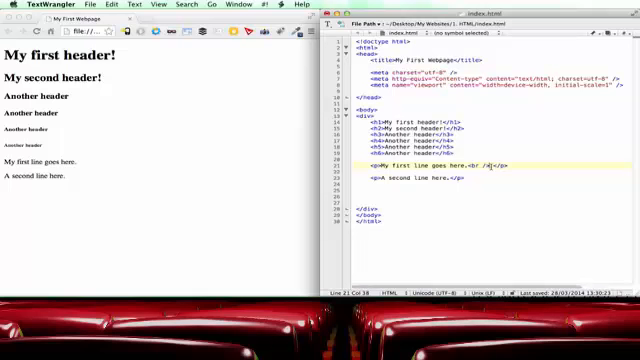
Add 'Extra text!!' after the break, then begin an hr tag with '<h'.
type("Extd")
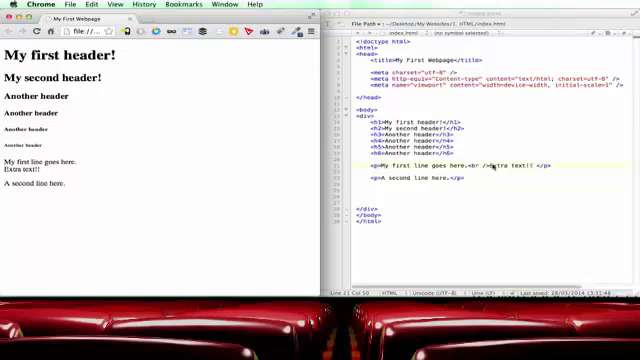
mouse_move(489, 180)
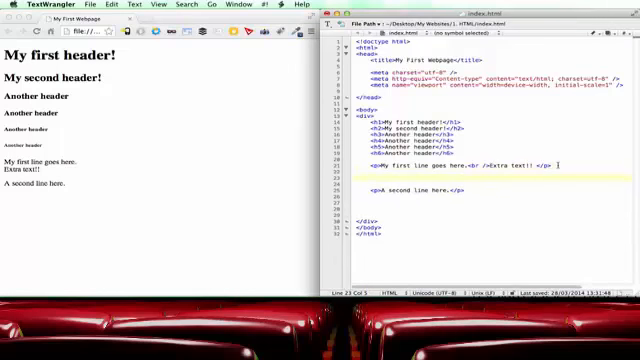
type("<hr")
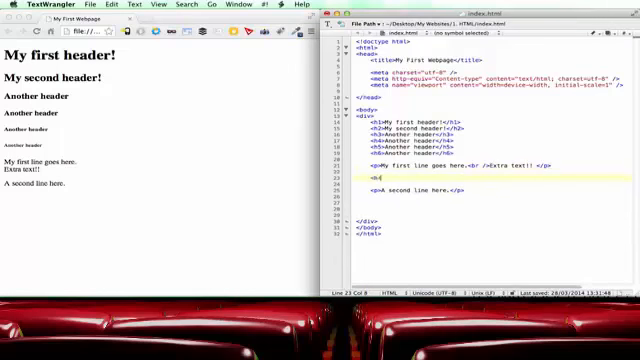